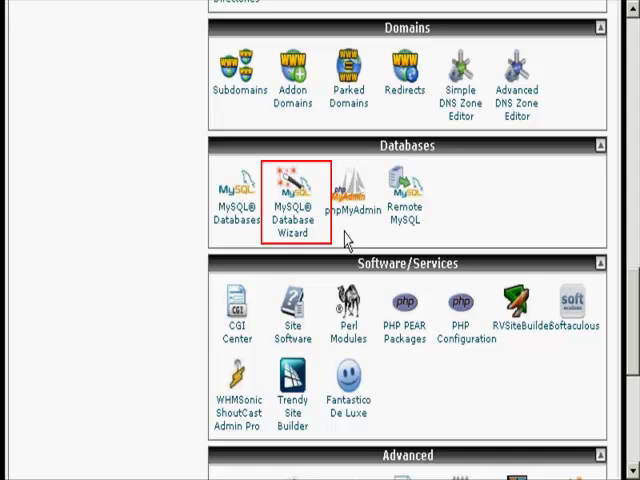
{"action": "mouse_move", "coordinate": [344, 240]}
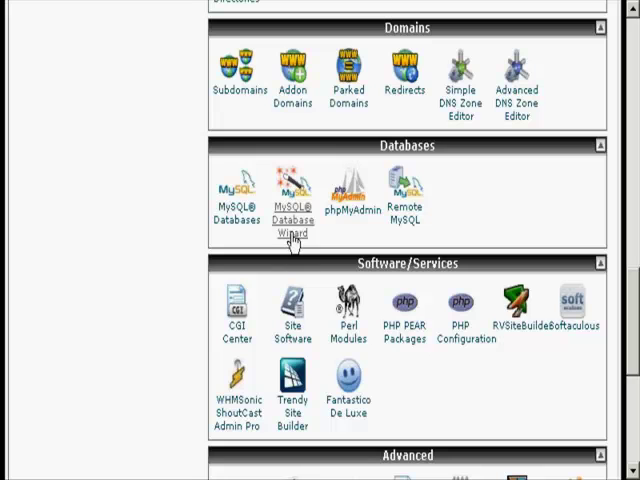
Step: Create the MySQL database lydiatai_demo through the Database Wizard and continue to Step 2
{"action": "left_click", "coordinate": [292, 188]}
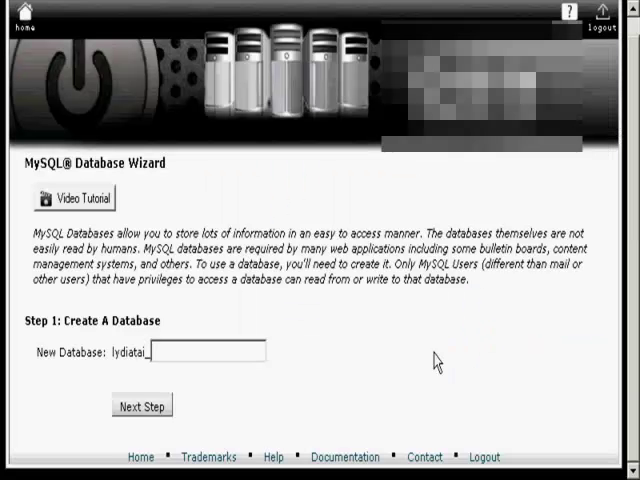
{"action": "mouse_move", "coordinate": [264, 402]}
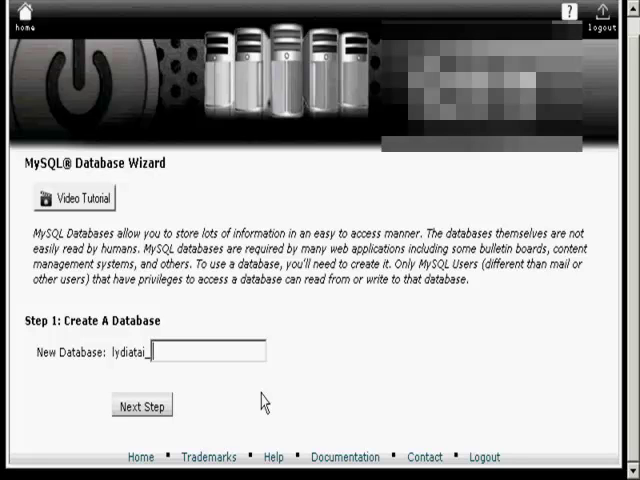
{"action": "type", "text": "demo"}
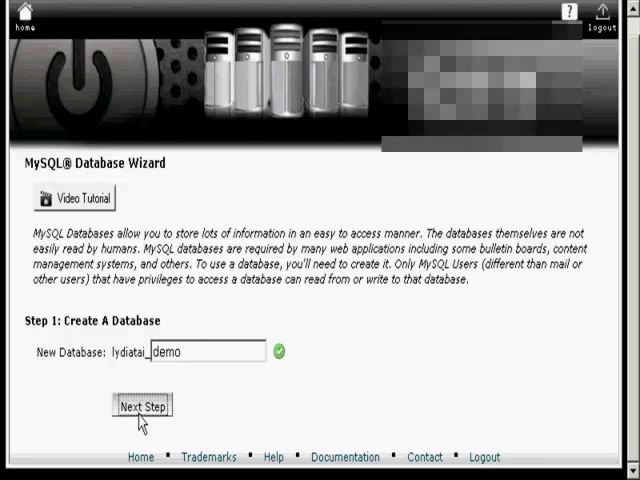
{"action": "left_click", "coordinate": [144, 406]}
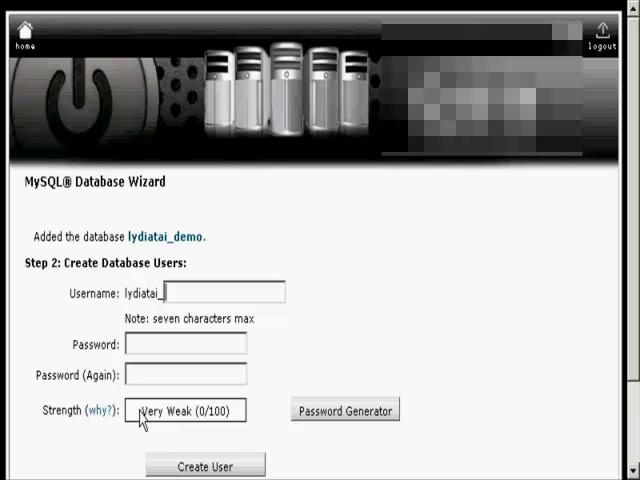
Step: Enter tester0 as the new database user's name
{"action": "type", "text": "te"}
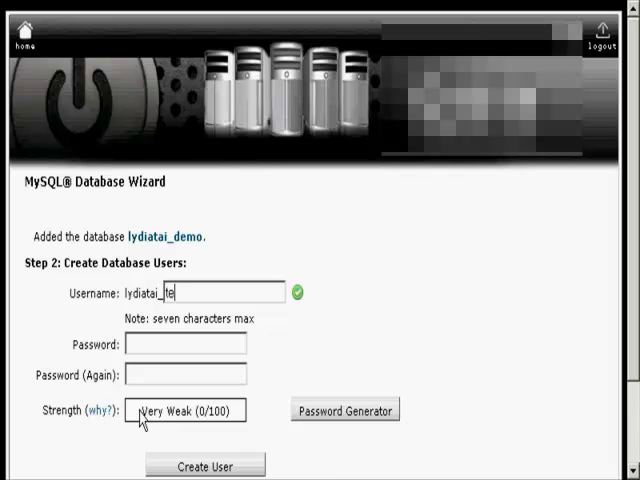
{"action": "type", "text": "ste"}
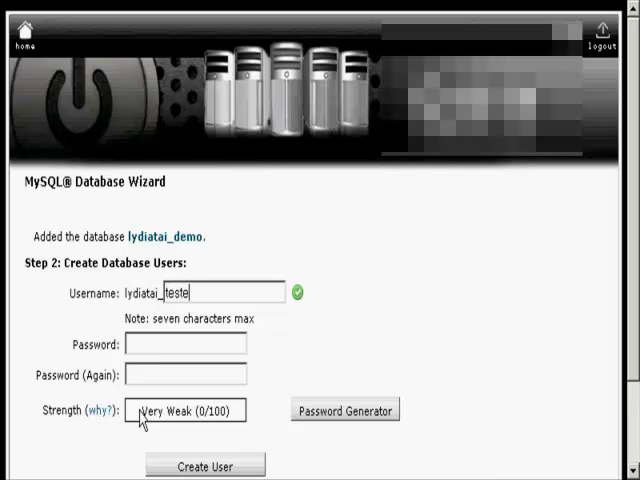
{"action": "type", "text": "0"}
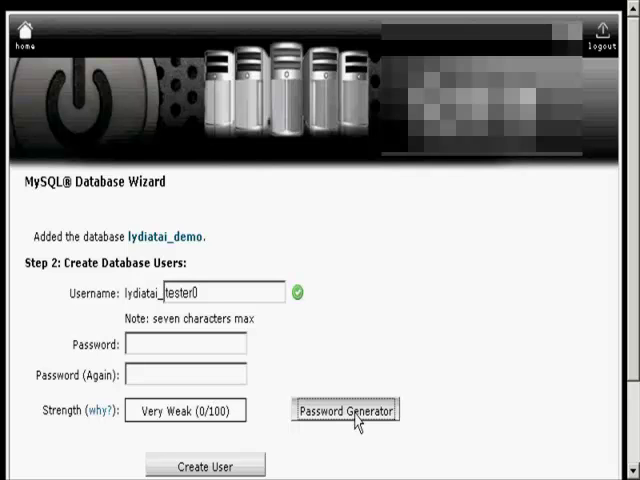
Step: Generate a very-strong password, copy it, and apply it to tester0
{"action": "left_click", "coordinate": [344, 412]}
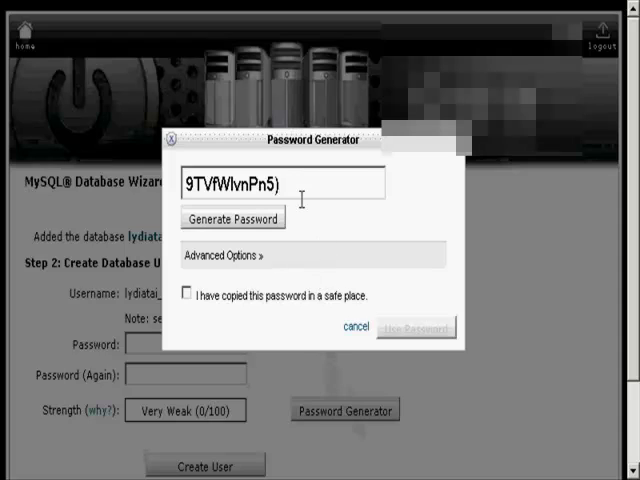
{"action": "triple_click", "coordinate": [284, 184]}
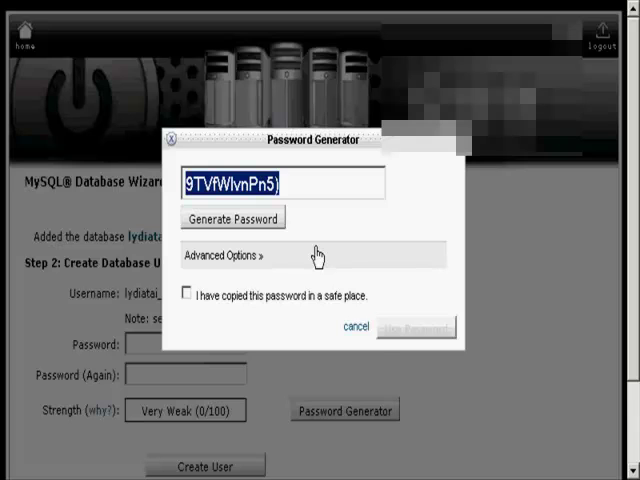
{"action": "mouse_move", "coordinate": [196, 296]}
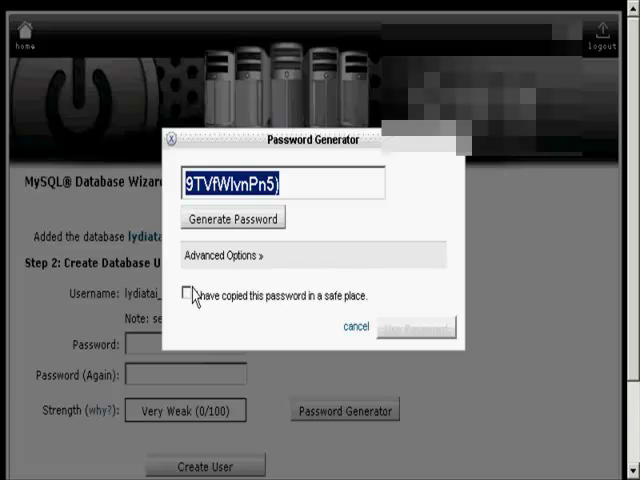
{"action": "left_click", "coordinate": [190, 292]}
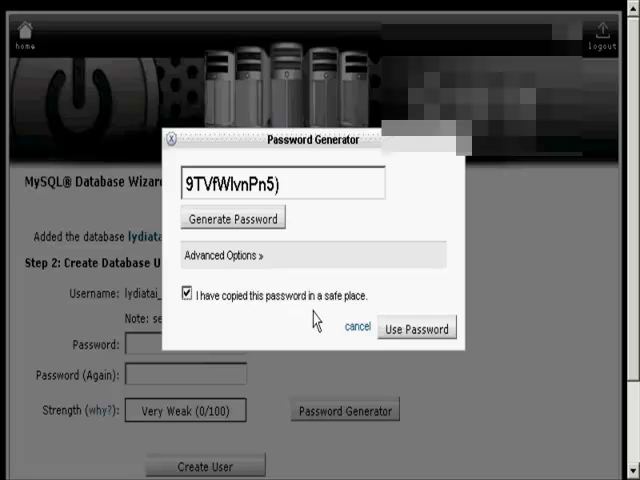
{"action": "left_click", "coordinate": [416, 328]}
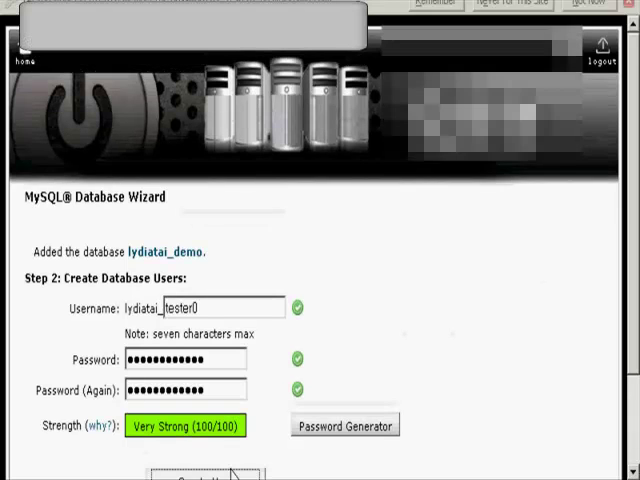
Step: Create user tester0, skip the browser's save-password offer, and tick ALL PRIVILEGES
{"action": "left_click", "coordinate": [200, 476]}
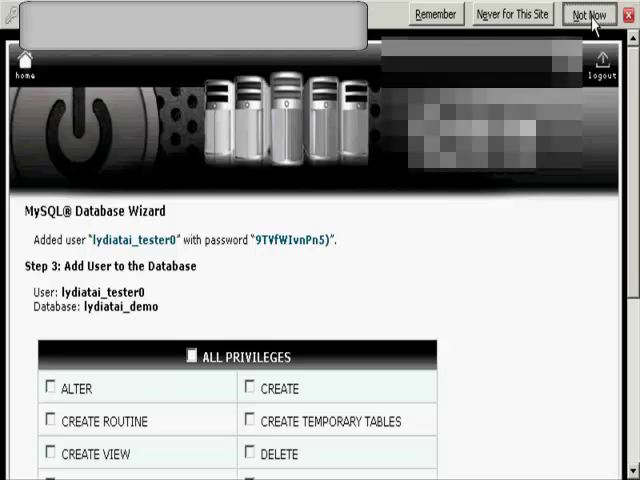
{"action": "left_click", "coordinate": [588, 14]}
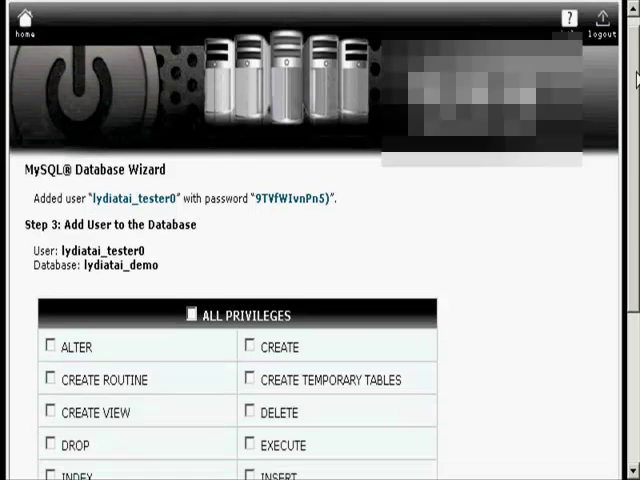
{"action": "scroll", "scroll_direction": "down", "scroll_amount": 3}
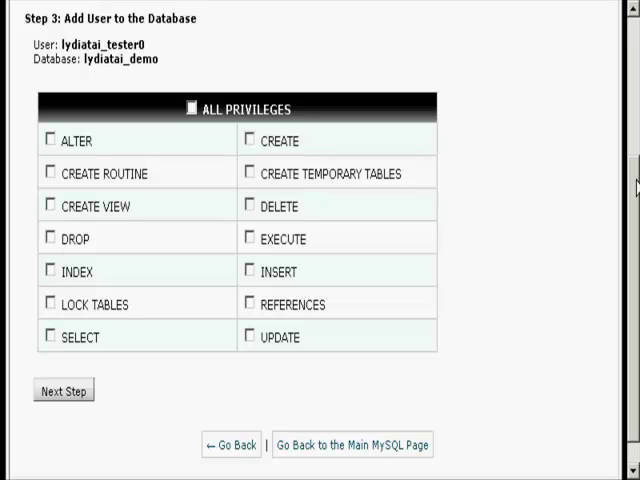
{"action": "left_click", "coordinate": [188, 108]}
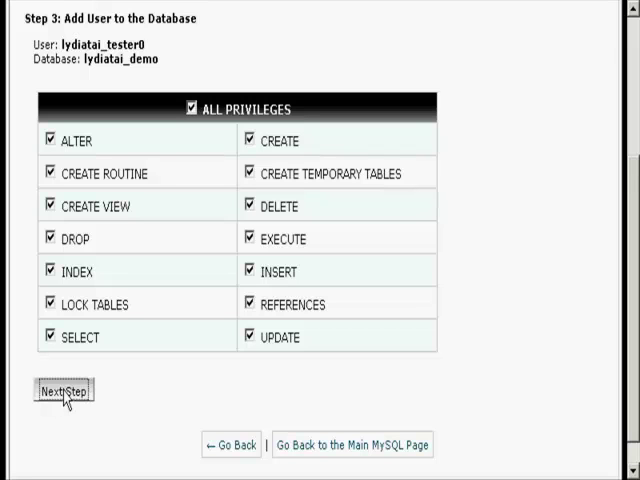
Step: Add tester0 to lydiatai_demo with all privileges and return to the cPanel home page
{"action": "left_click", "coordinate": [64, 390]}
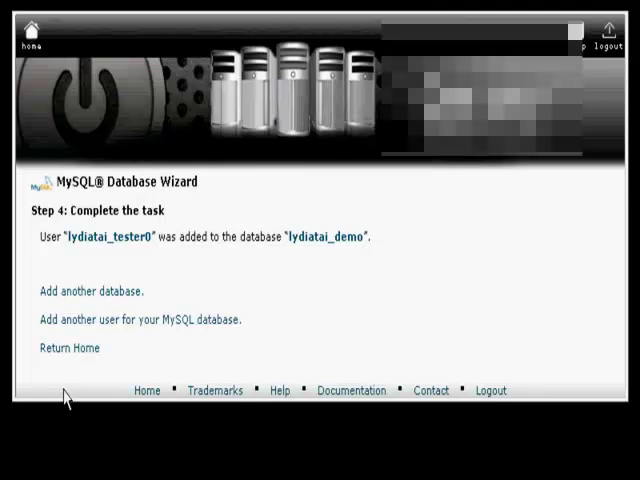
{"action": "mouse_move", "coordinate": [368, 274]}
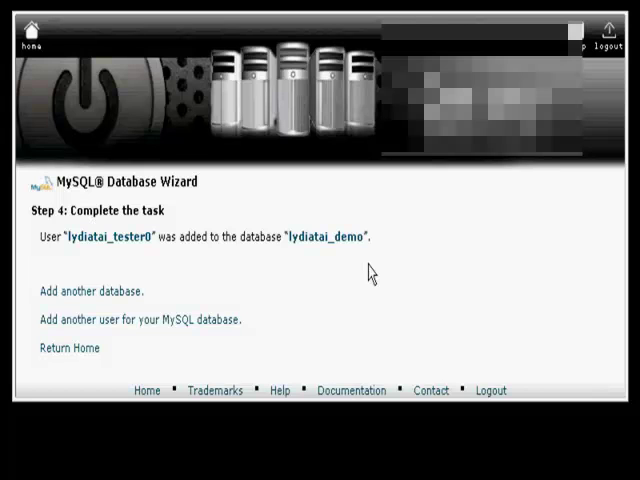
{"action": "mouse_move", "coordinate": [108, 298]}
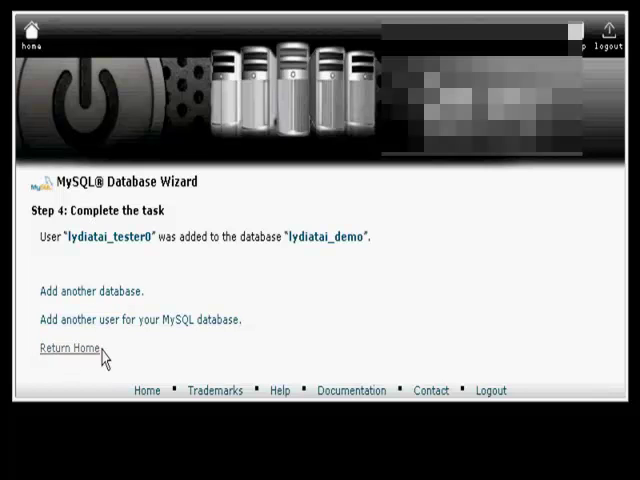
{"action": "mouse_move", "coordinate": [68, 360]}
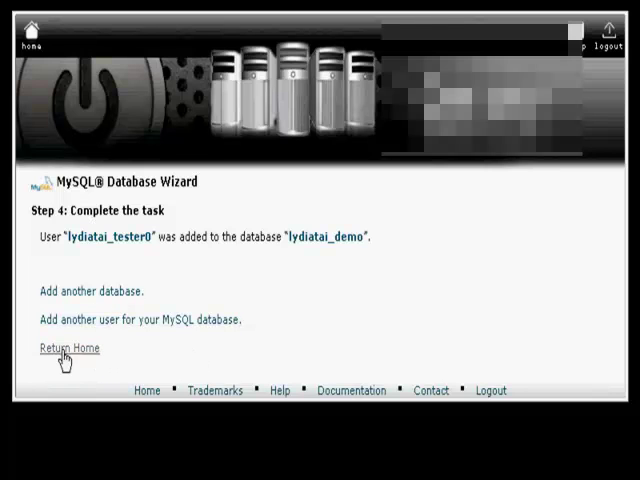
{"action": "left_click", "coordinate": [68, 348]}
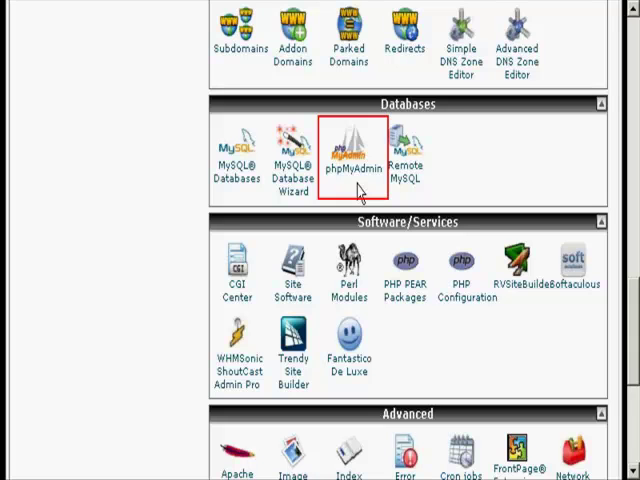
Step: Launch phpMyAdmin and select the empty lydiatai_demo database
{"action": "left_click", "coordinate": [348, 160]}
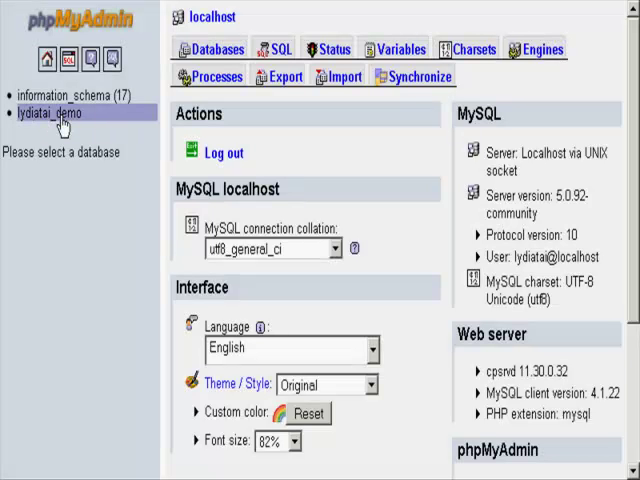
{"action": "left_click", "coordinate": [44, 112]}
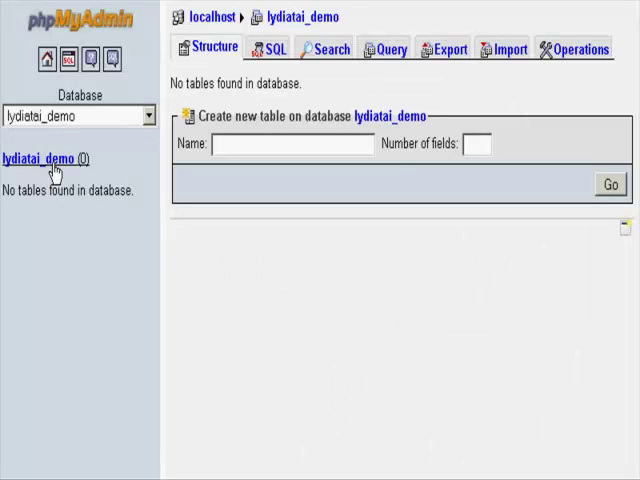
{"action": "mouse_move", "coordinate": [156, 188]}
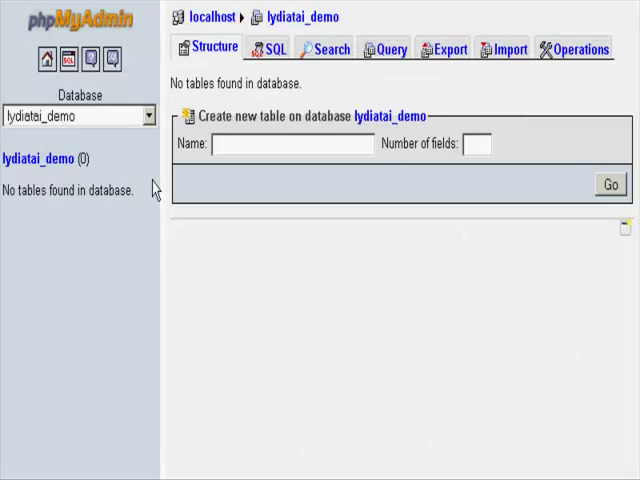
{"action": "mouse_move", "coordinate": [228, 296]}
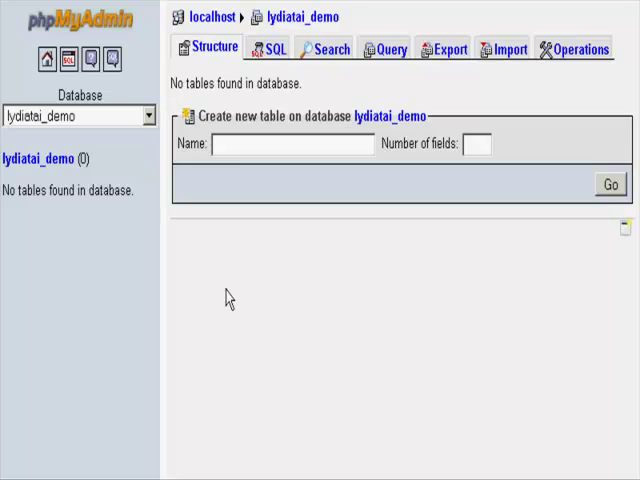